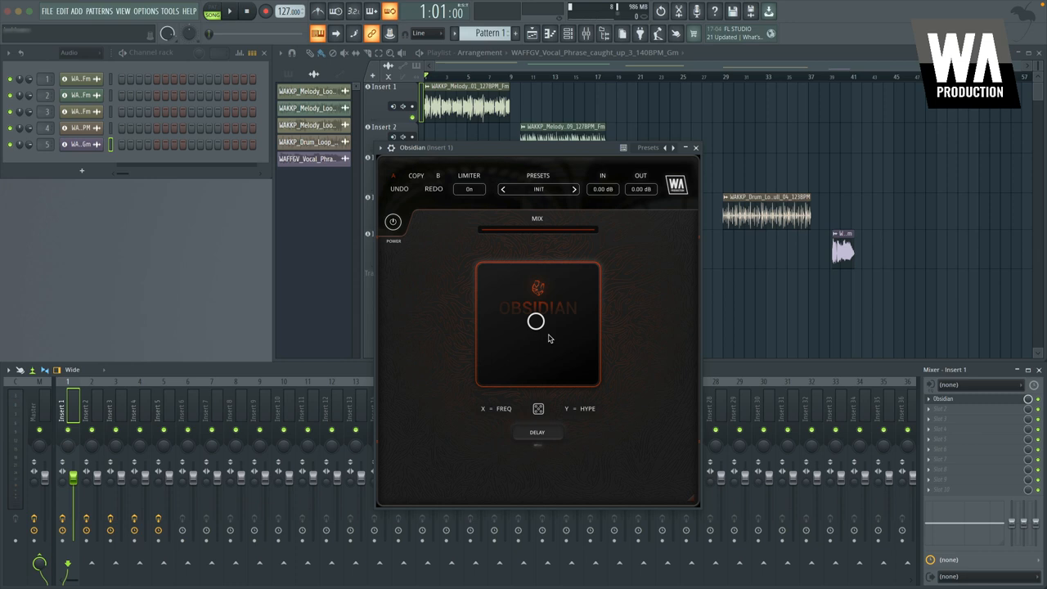
mouse_move(536, 323)
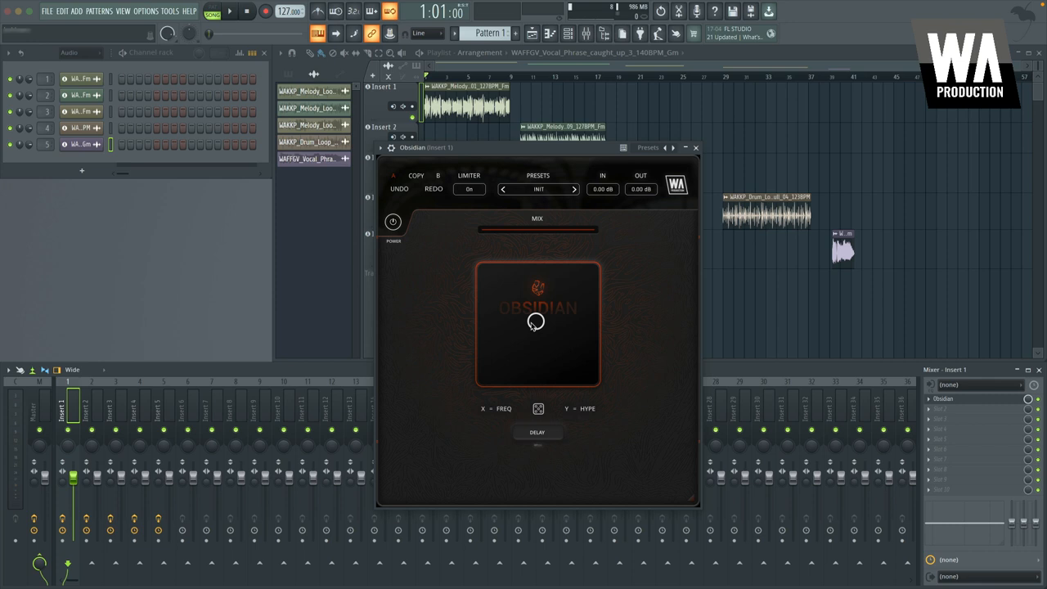
mouse_move(550, 342)
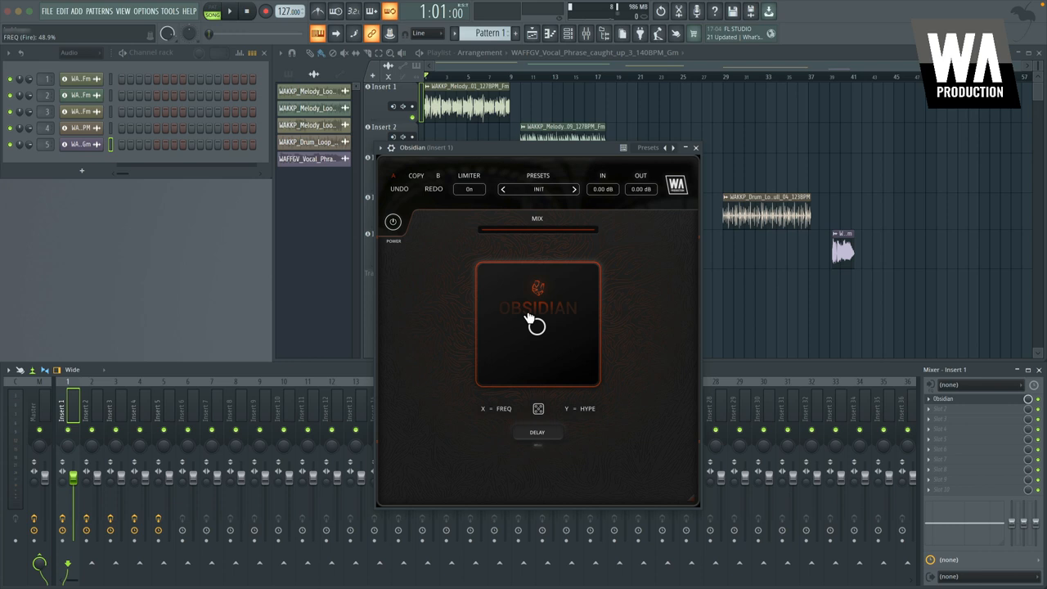
mouse_move(536, 330)
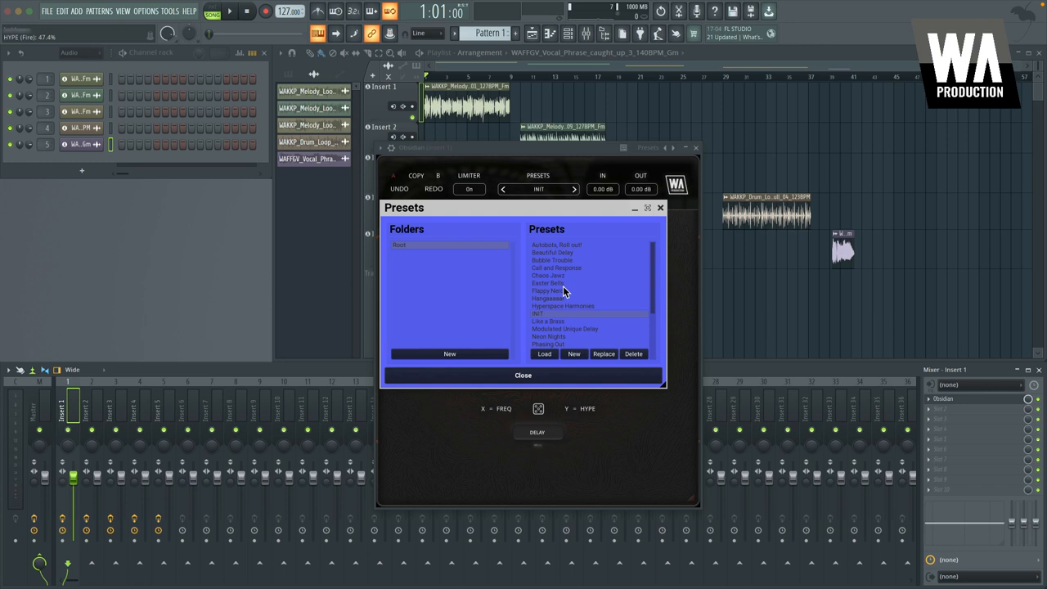
mouse_move(626, 278)
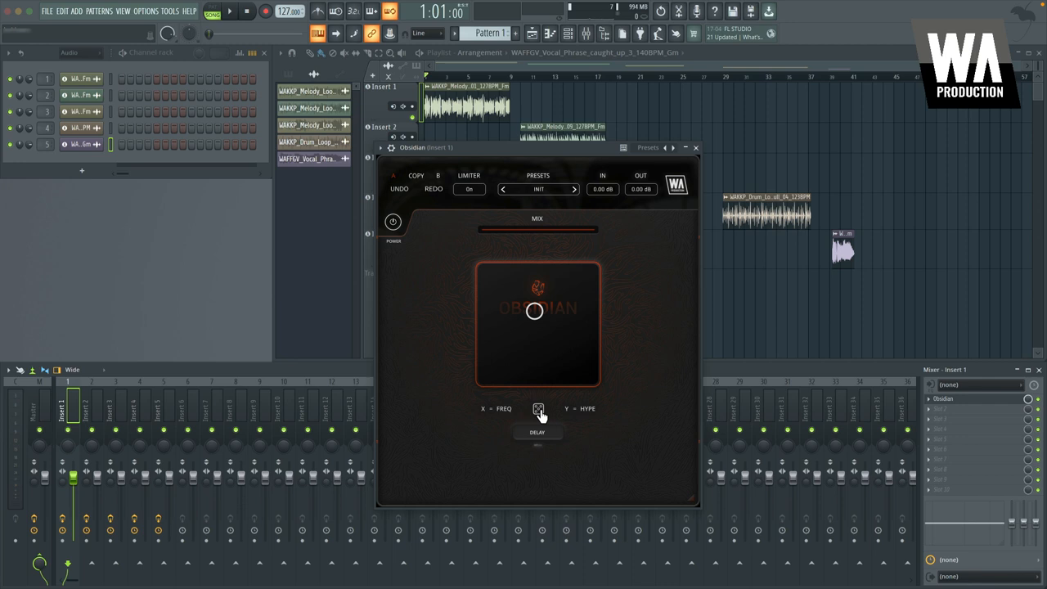
- Randomise Obsidian's FREQ/HYPE pad point, then drag it to new positions
click(538, 409)
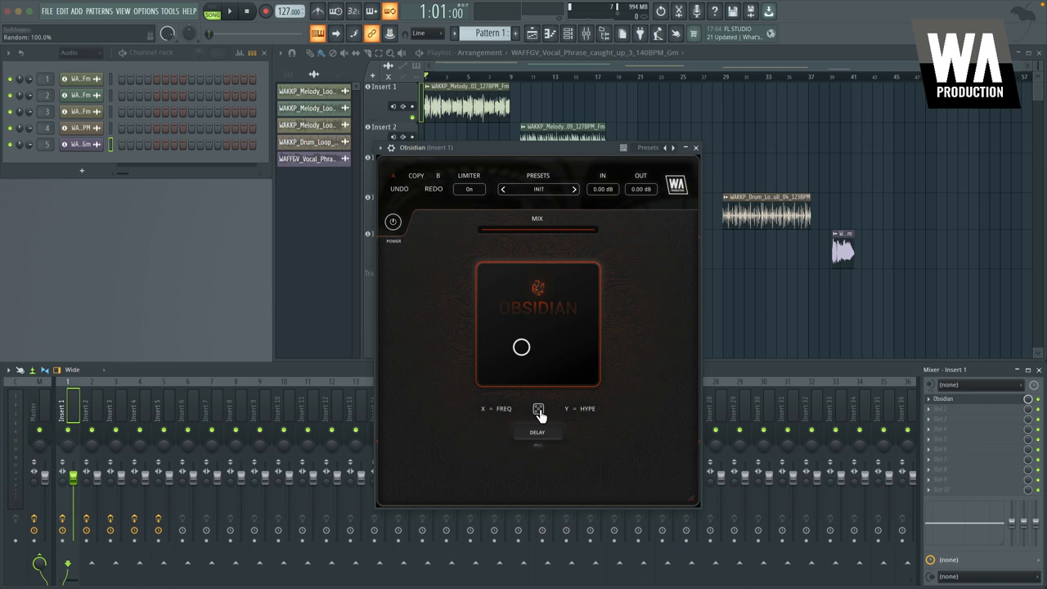
drag(521, 346, 501, 313)
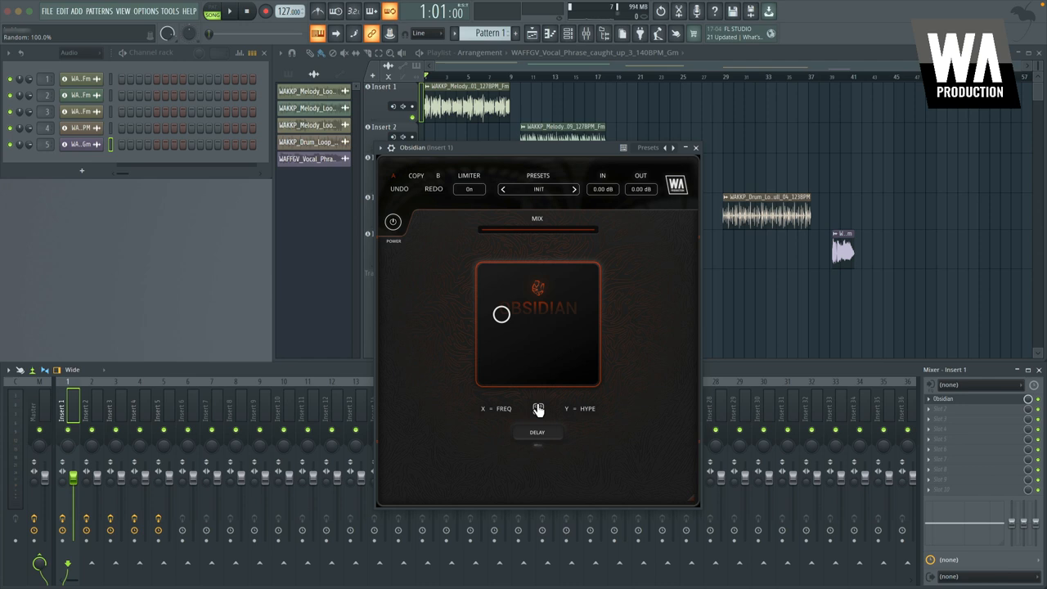
drag(501, 314, 561, 294)
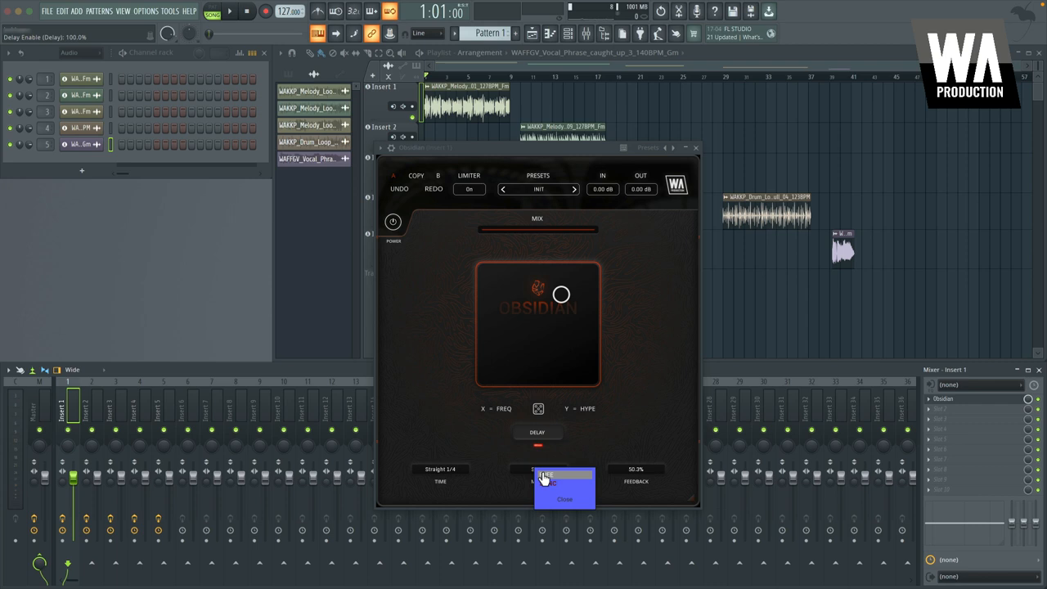
- Set Obsidian's delay time to Straight 1/1 and feedback to 30.4%
click(544, 474)
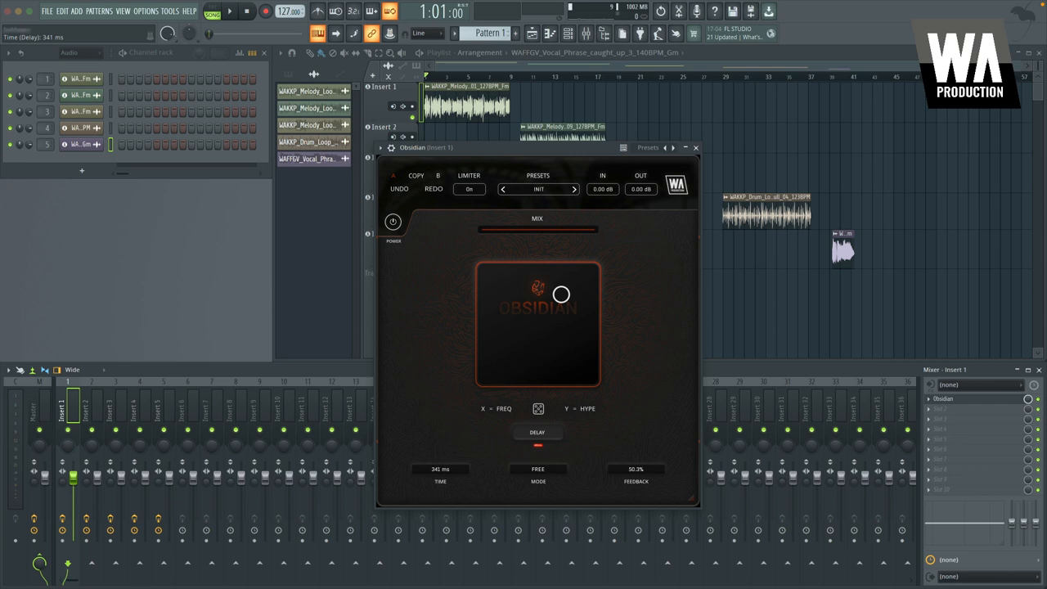
drag(440, 469, 440, 441)
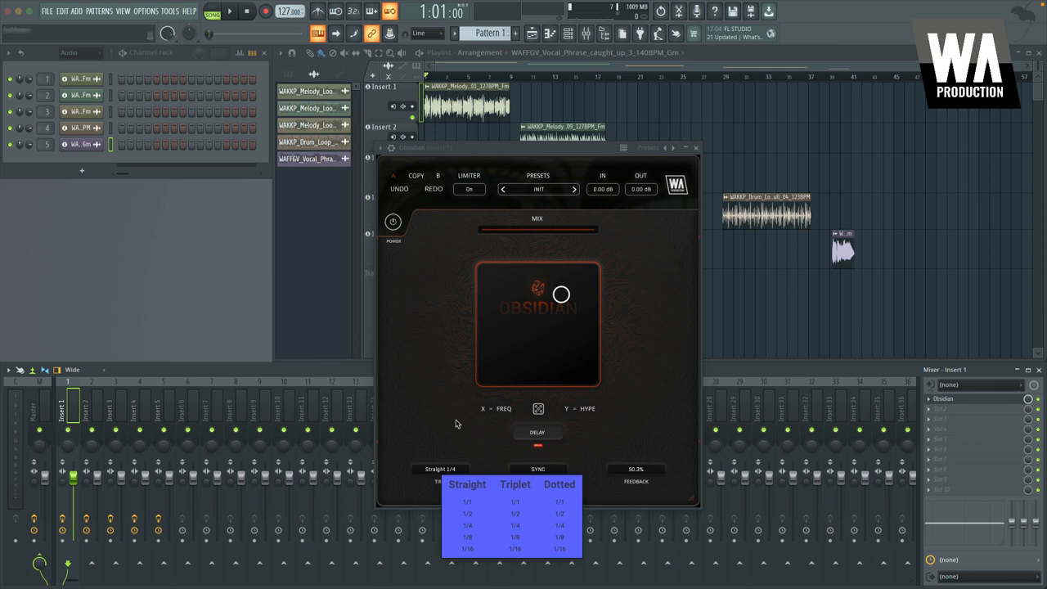
click(467, 502)
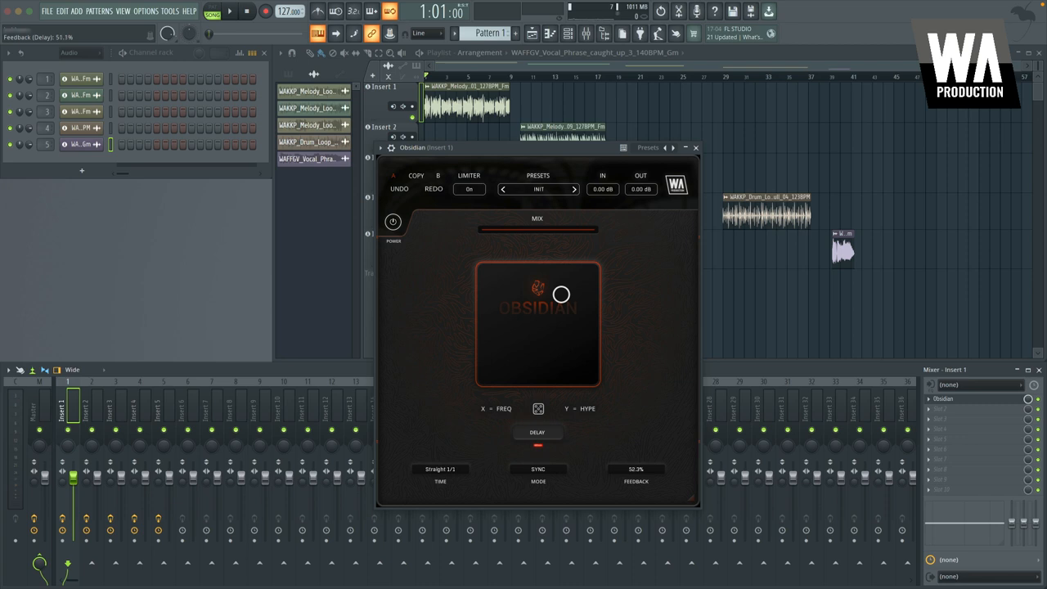
drag(562, 295, 562, 302)
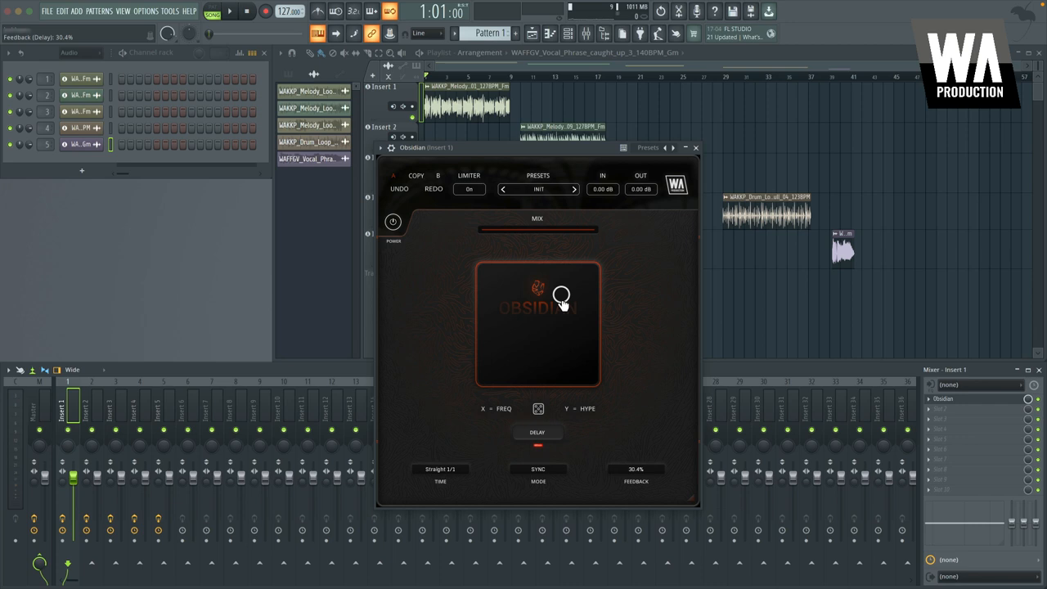
mouse_move(592, 419)
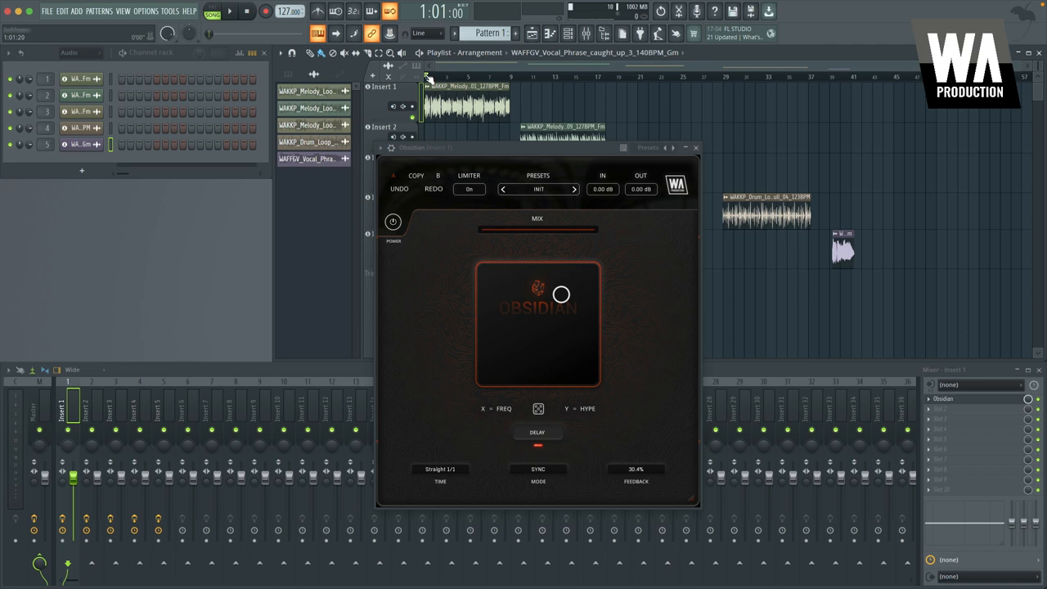
- Jump the playhead to bar 1 and toggle Obsidian's power on Insert 1
click(229, 11)
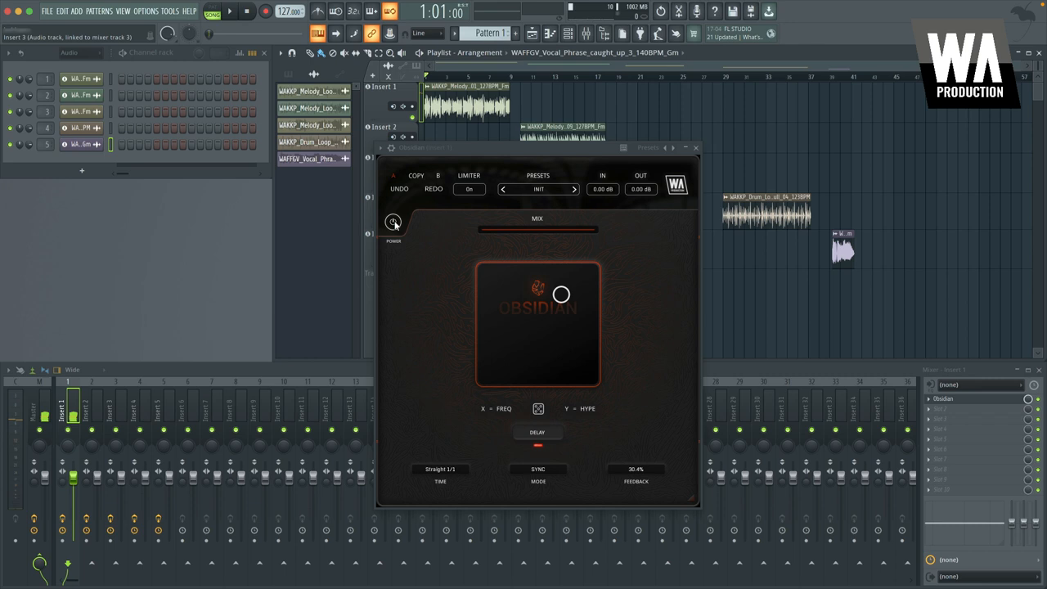
click(538, 175)
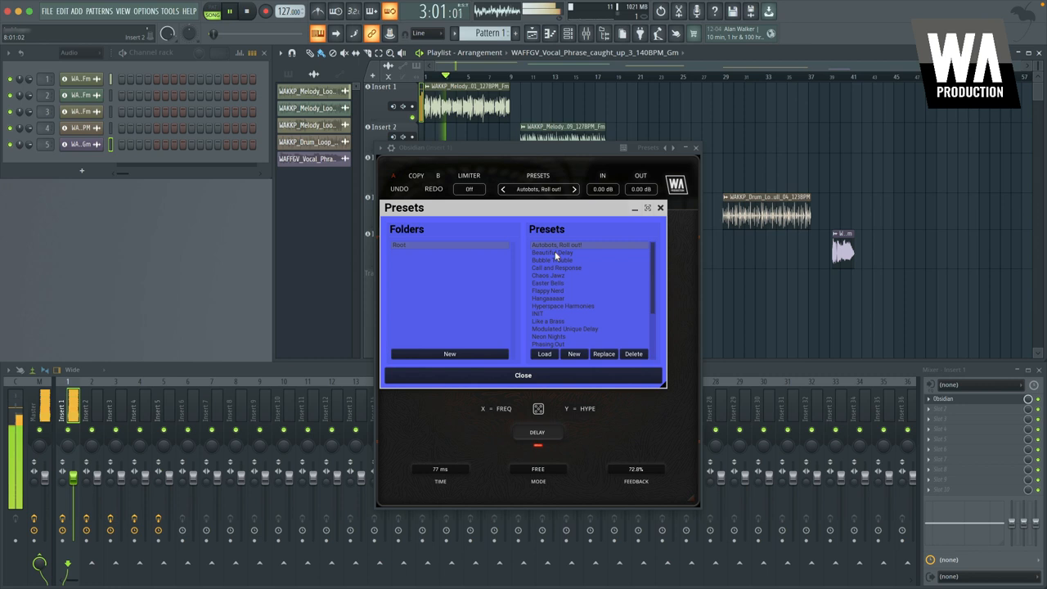
- Audition Beautiful Delay, Call and Response, Chaos Jawz and more, ending on Easter Bells
click(552, 252)
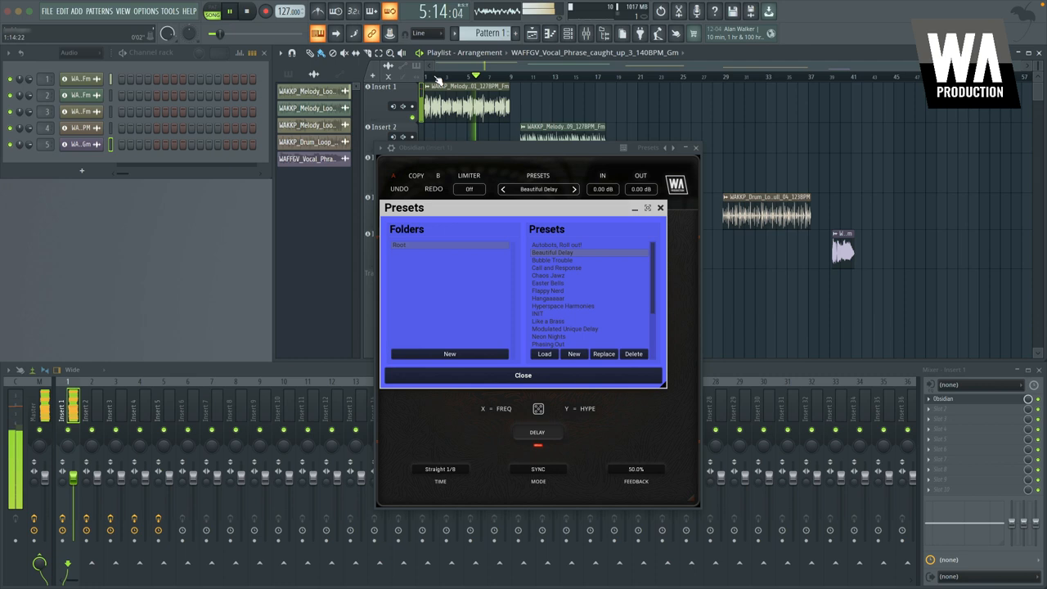
click(552, 260)
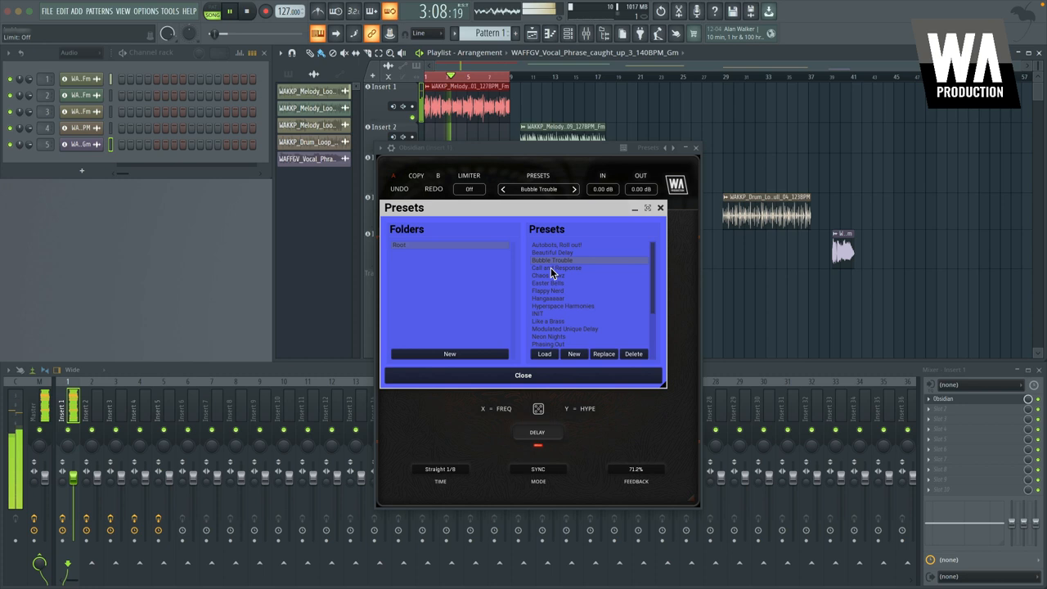
click(556, 267)
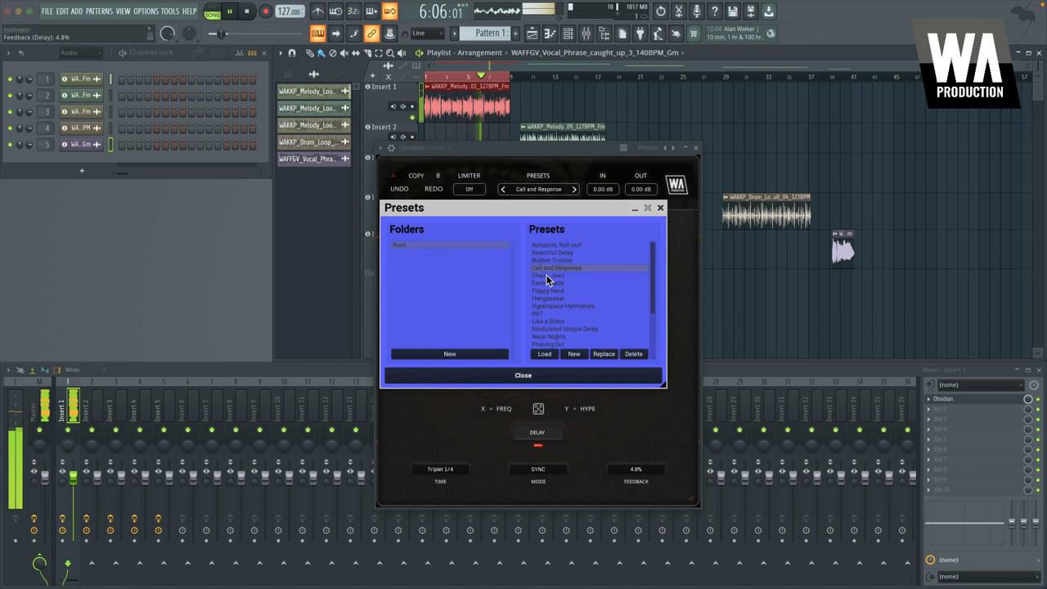
click(549, 282)
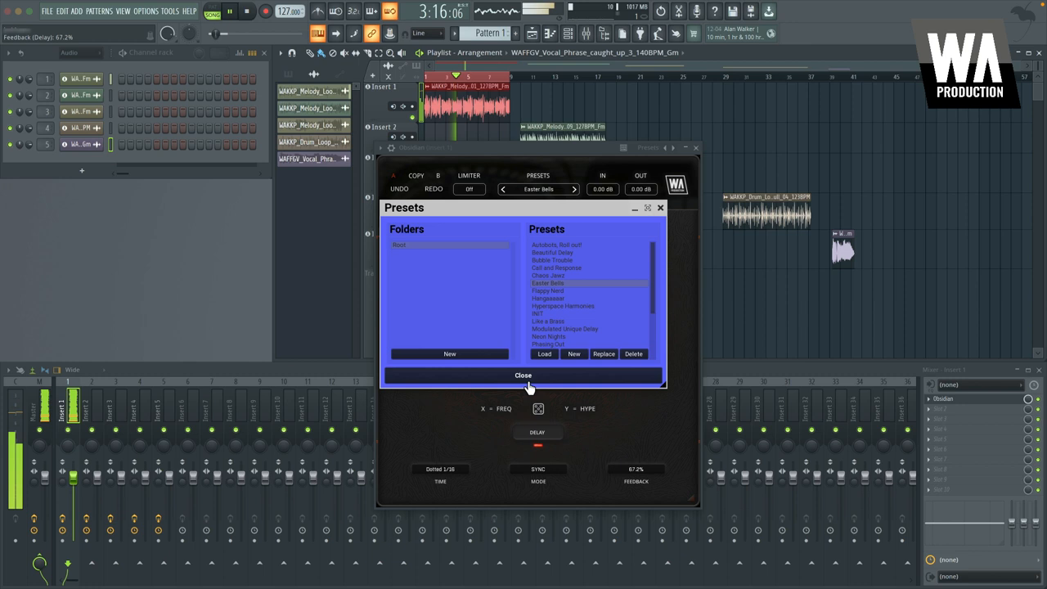
click(522, 375)
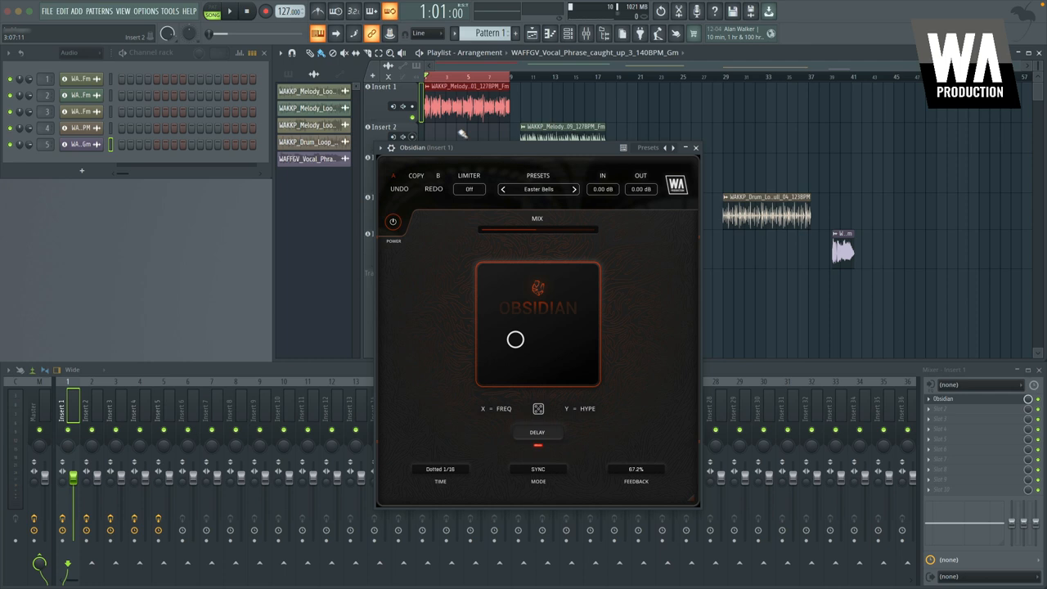
click(696, 148)
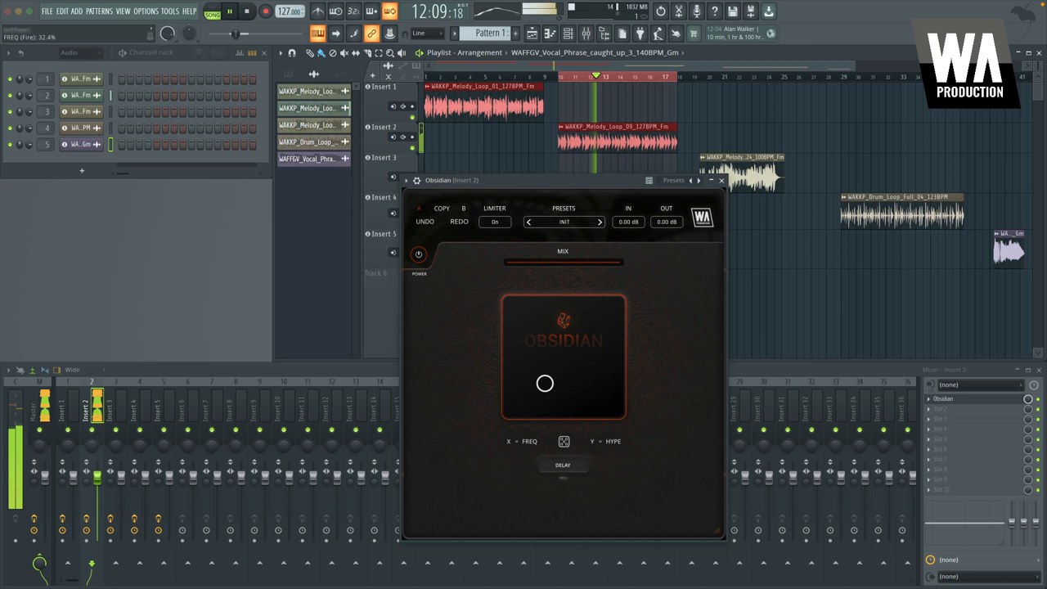
drag(545, 383, 569, 307)
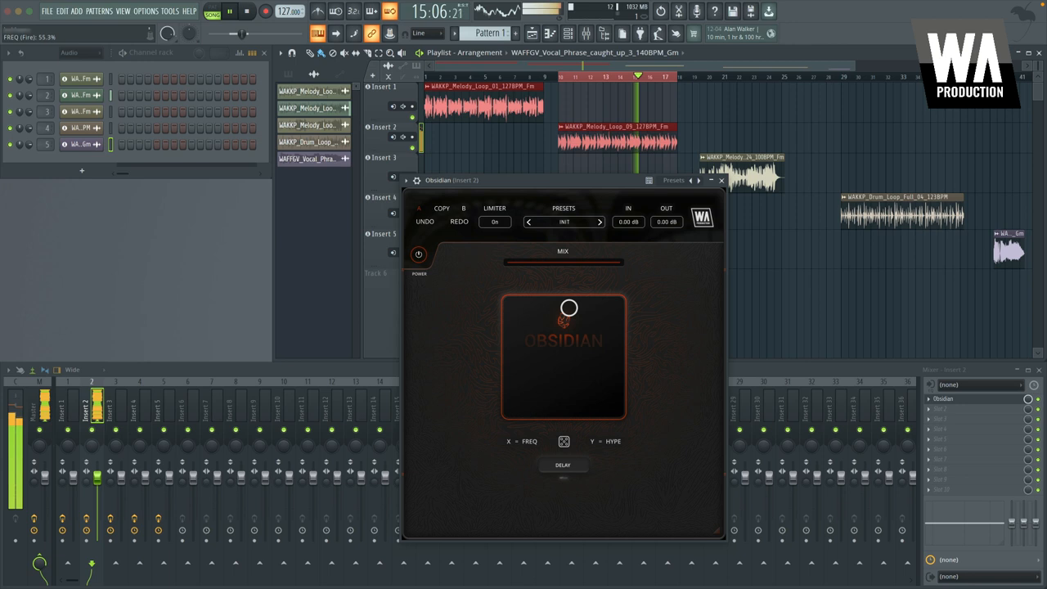
drag(569, 308, 615, 409)
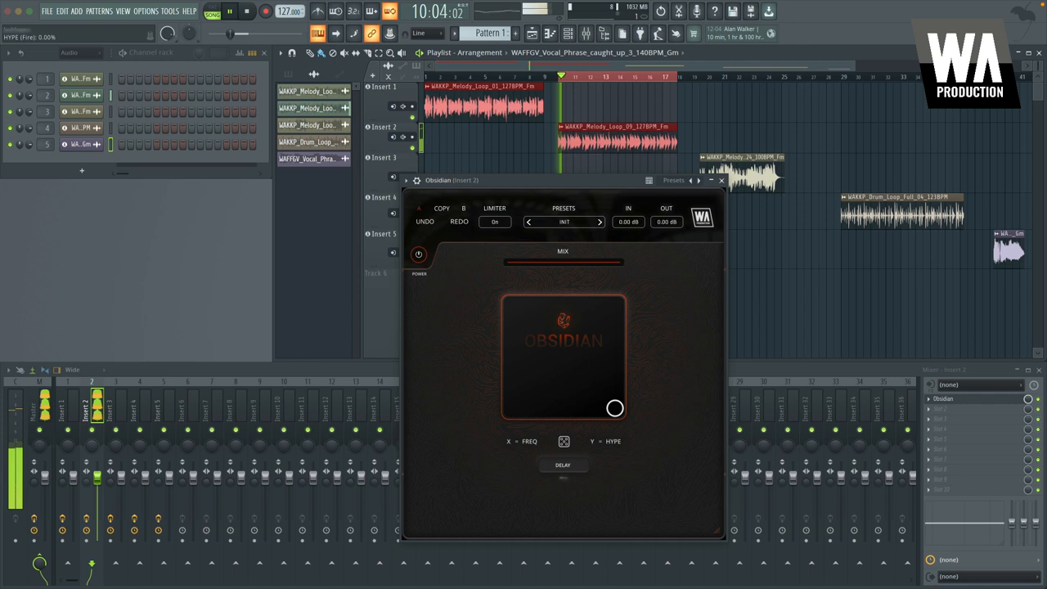
drag(614, 409, 535, 321)
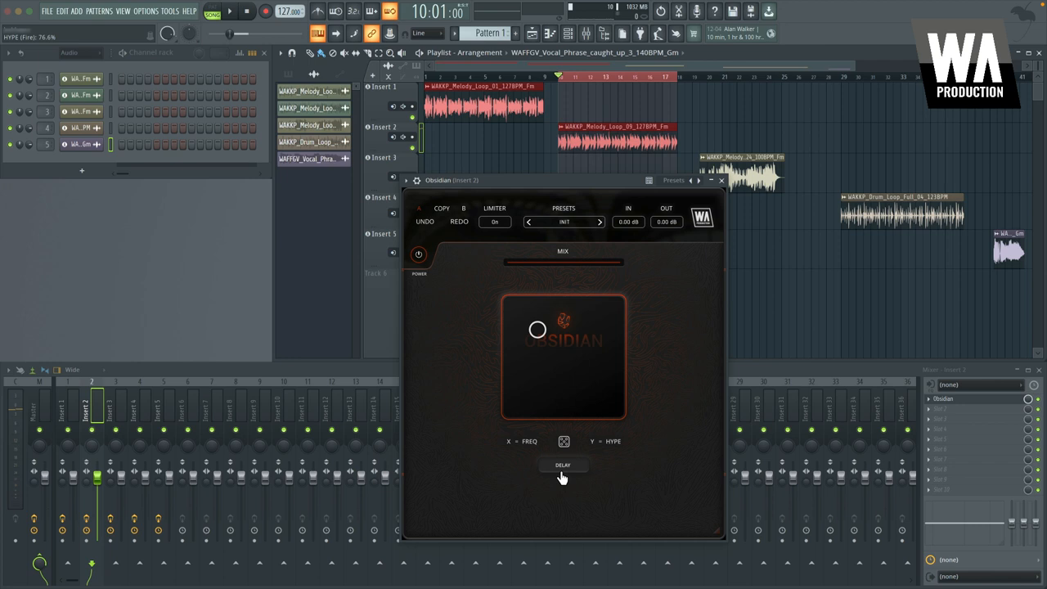
click(563, 465)
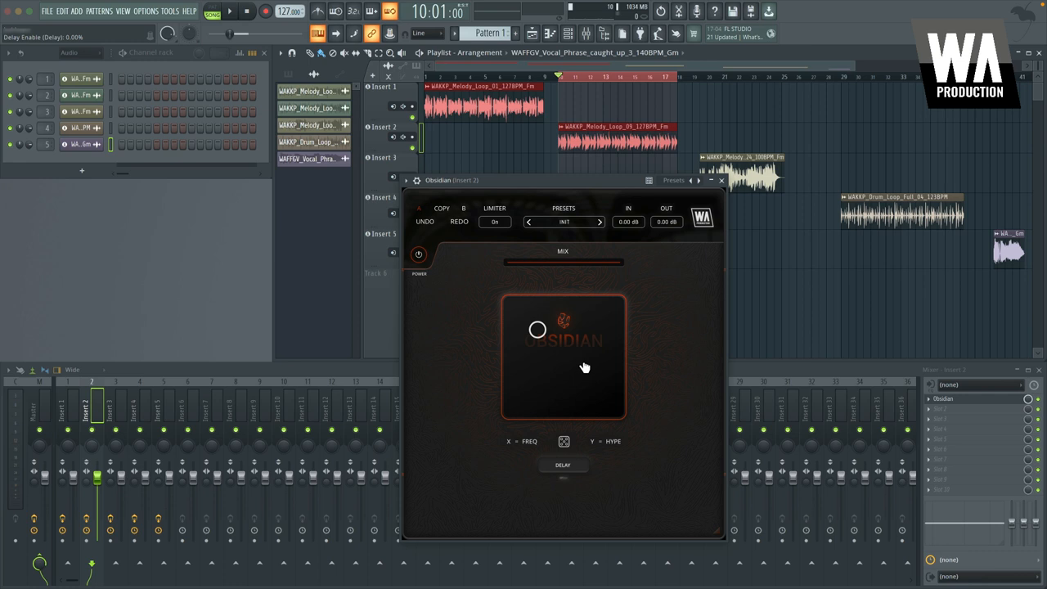
- Lower HYPE on the XY pad and create HYPE and FREQ automation clips
drag(537, 330, 537, 344)
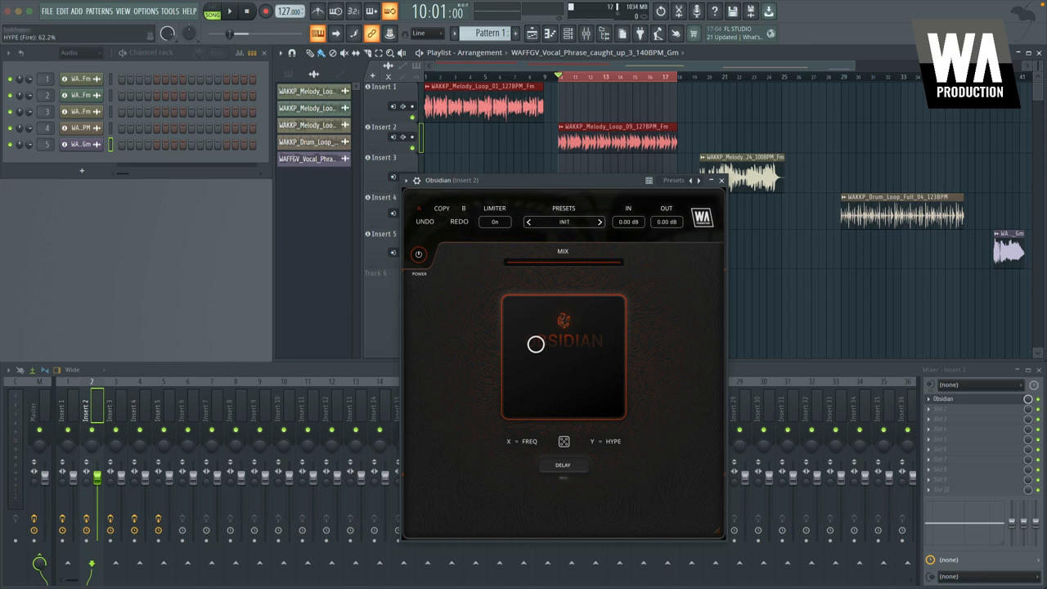
click(170, 10)
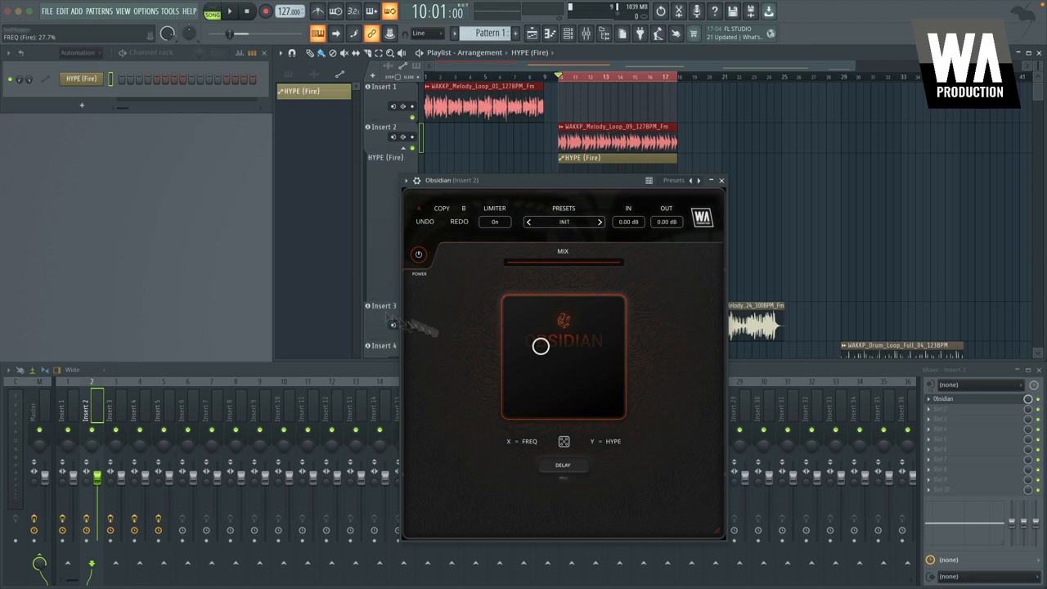
click(169, 11)
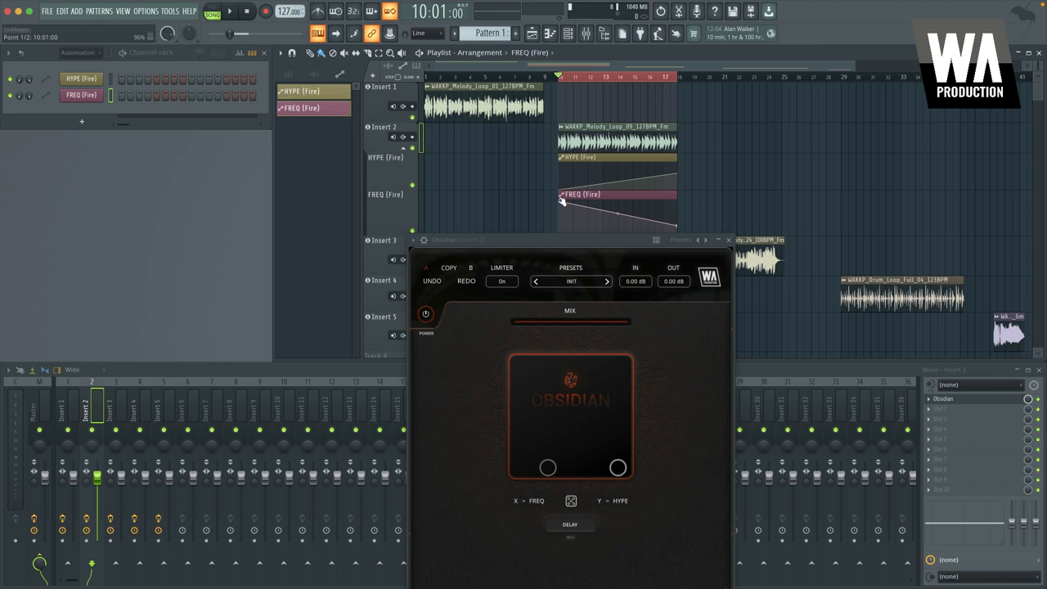
- Drag the FREQ and HYPE automation points and curves into waves, checking with playback
click(229, 11)
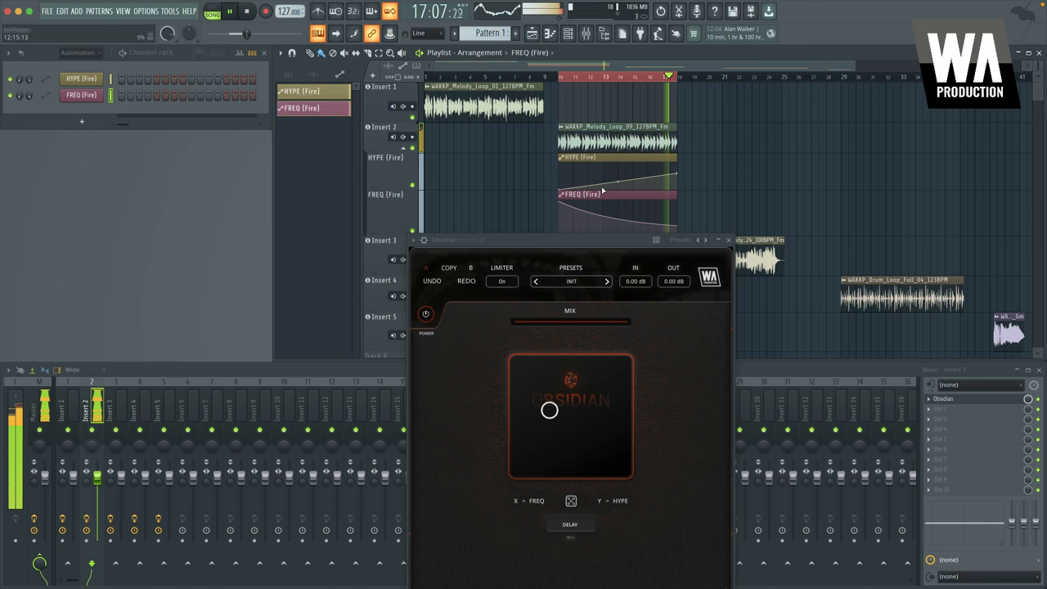
drag(548, 410, 618, 467)
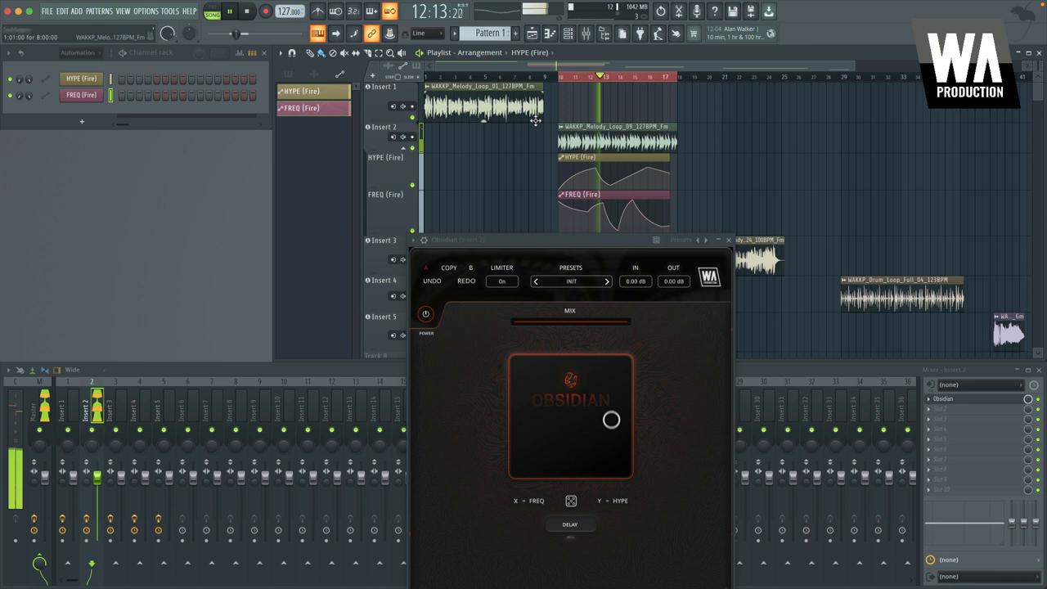
drag(611, 419, 579, 394)
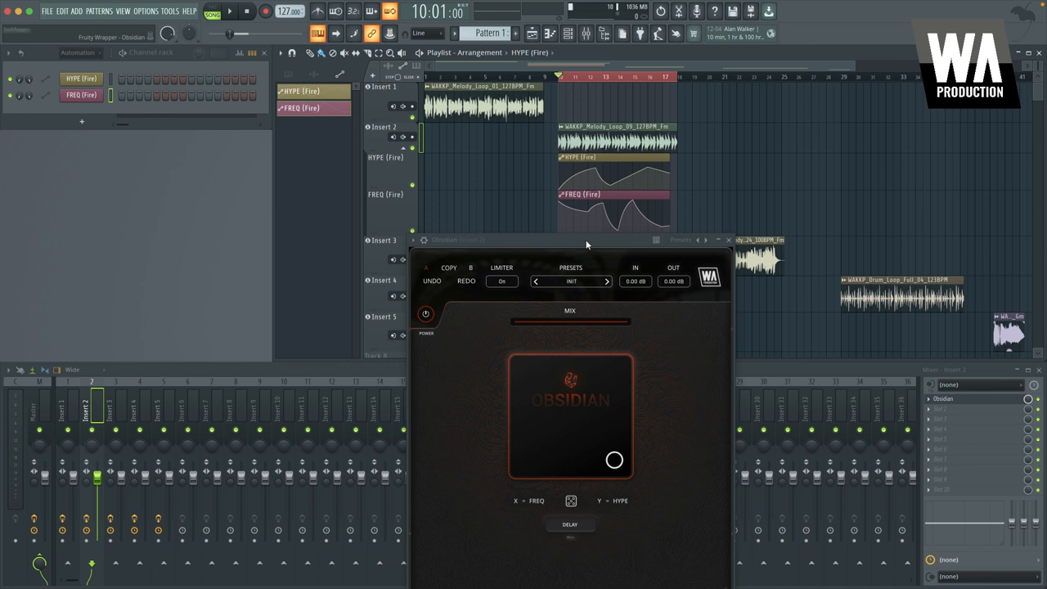
click(727, 240)
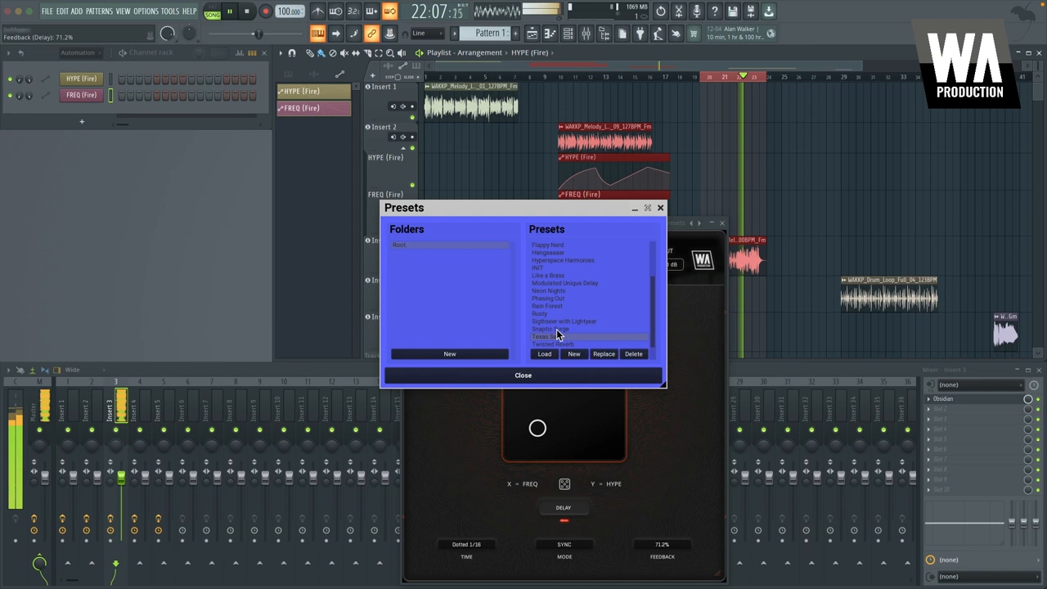
- Select and load the Texas Saw preset in Obsidian on Insert 3
click(545, 353)
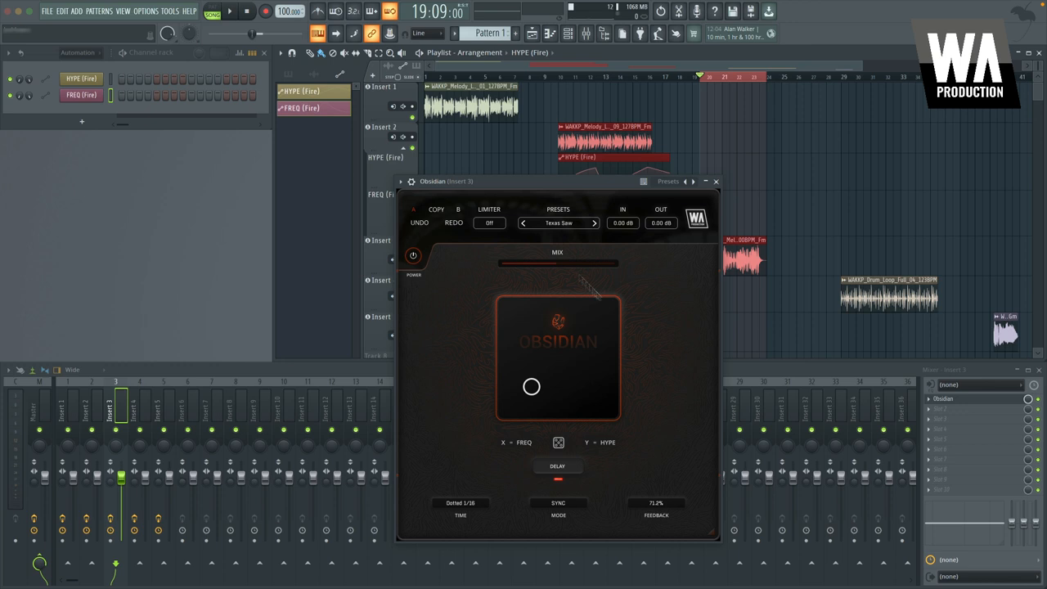
- Drag Texas Saw's delay feedback down to 29.8% and return playback to the start
drag(656, 503, 613, 462)
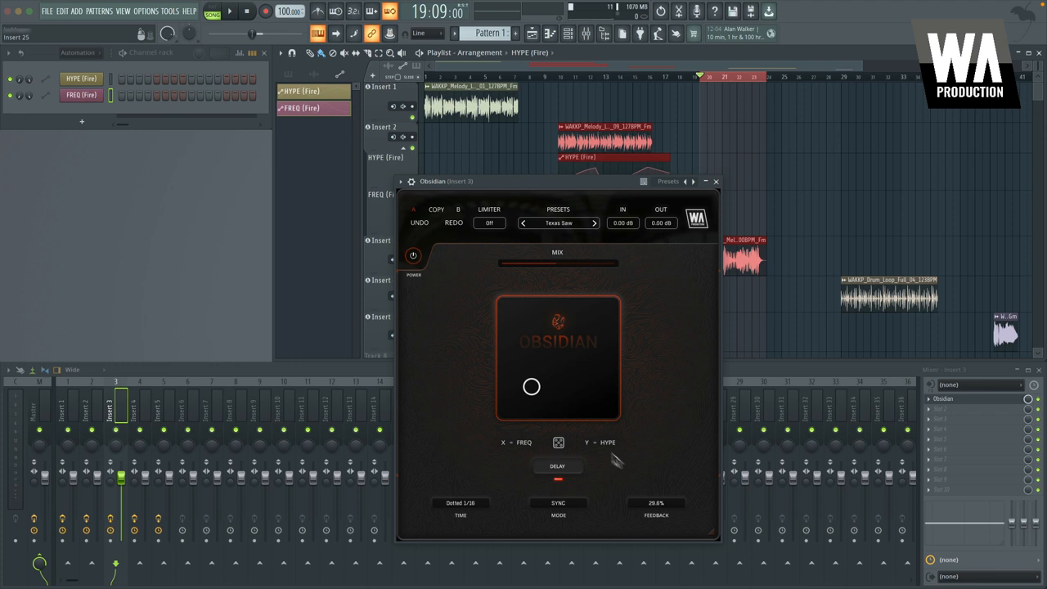
click(228, 11)
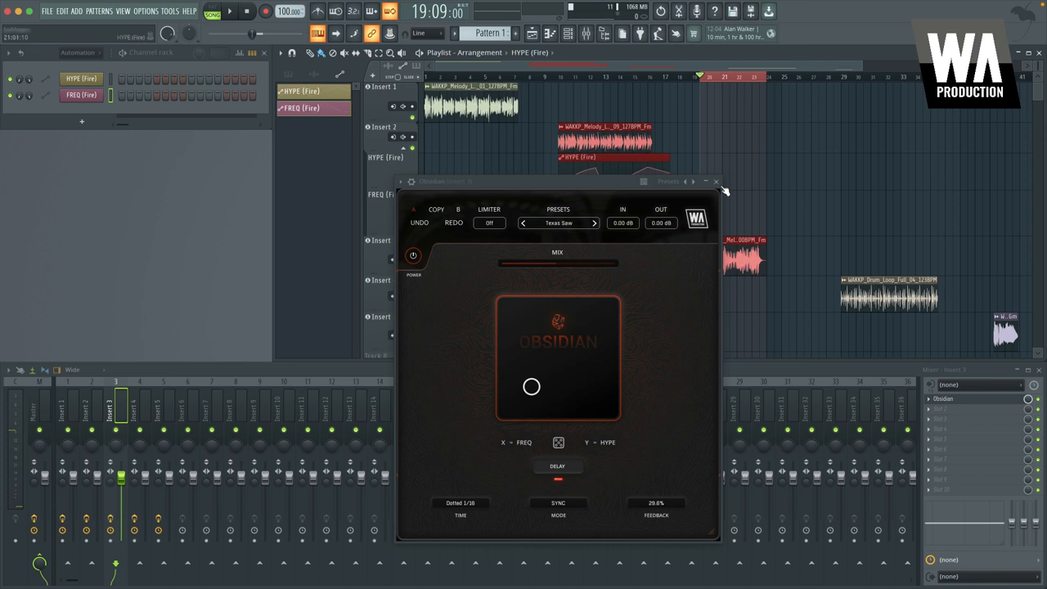
- Close Insert 3's Obsidian window and open the preset browser on Insert 4's Obsidian
click(716, 181)
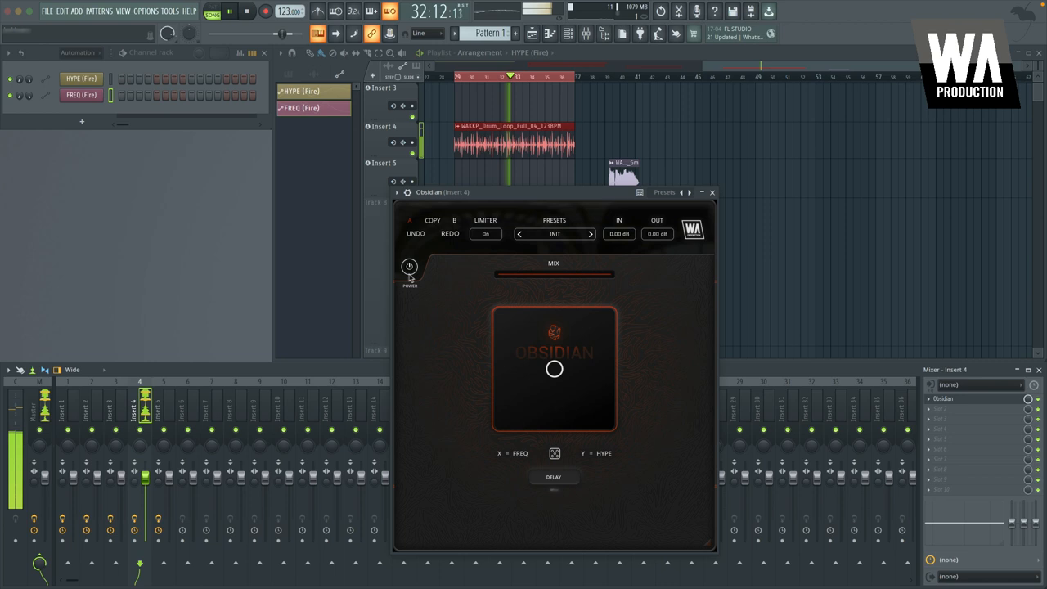
click(664, 192)
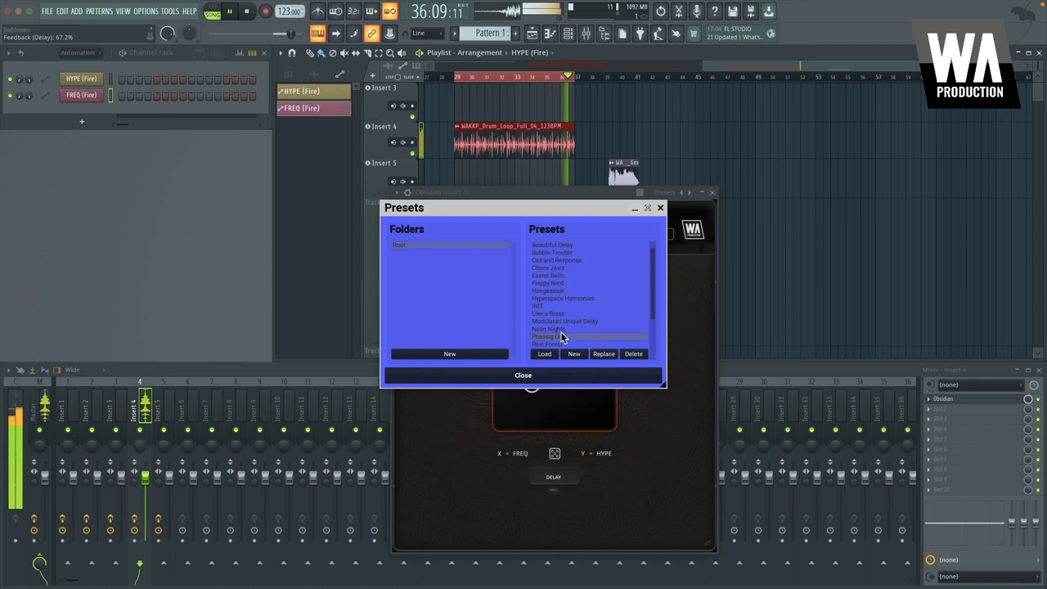
- Select and load Phasing Out in the Insert 4 Obsidian preset browser
click(543, 353)
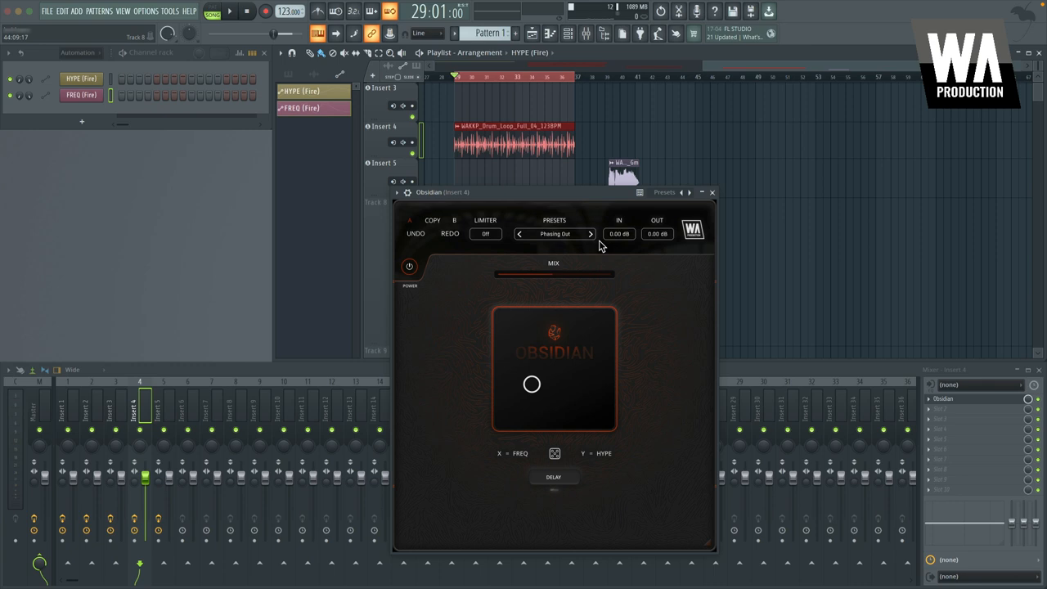
mouse_move(568, 274)
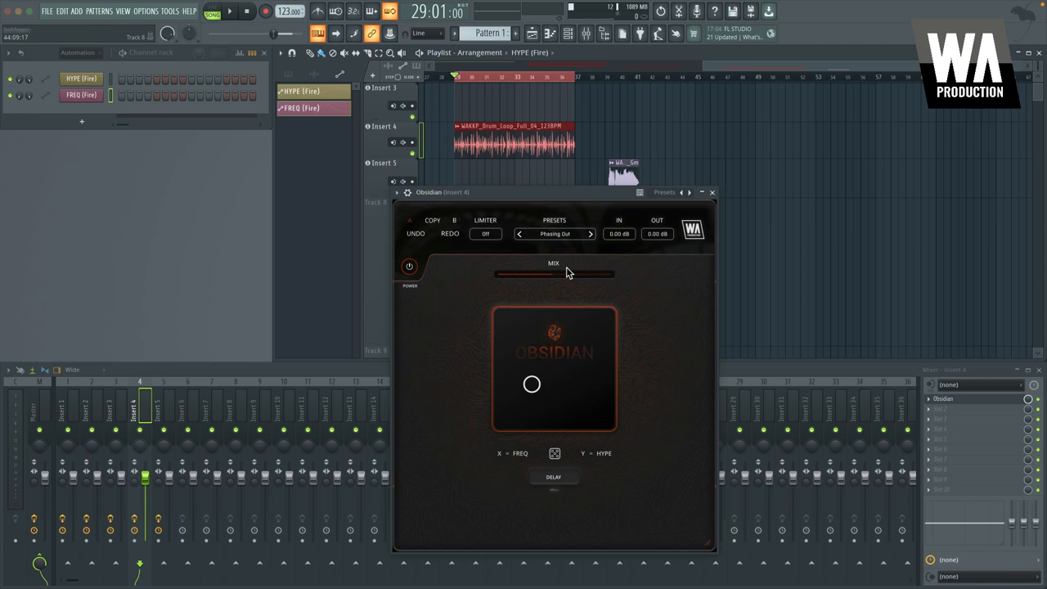
mouse_move(591, 294)
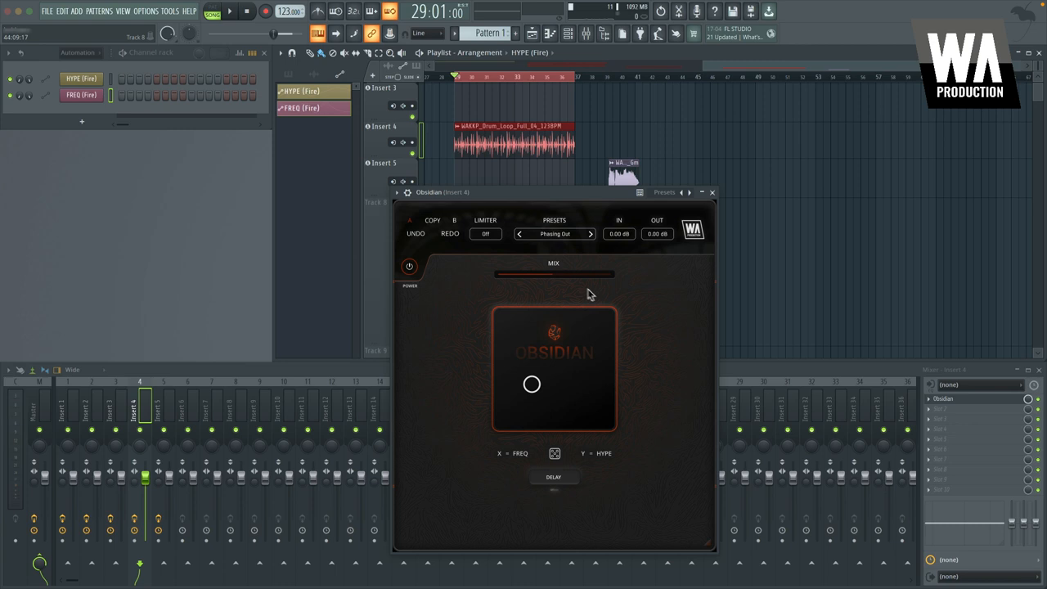
mouse_move(558, 342)
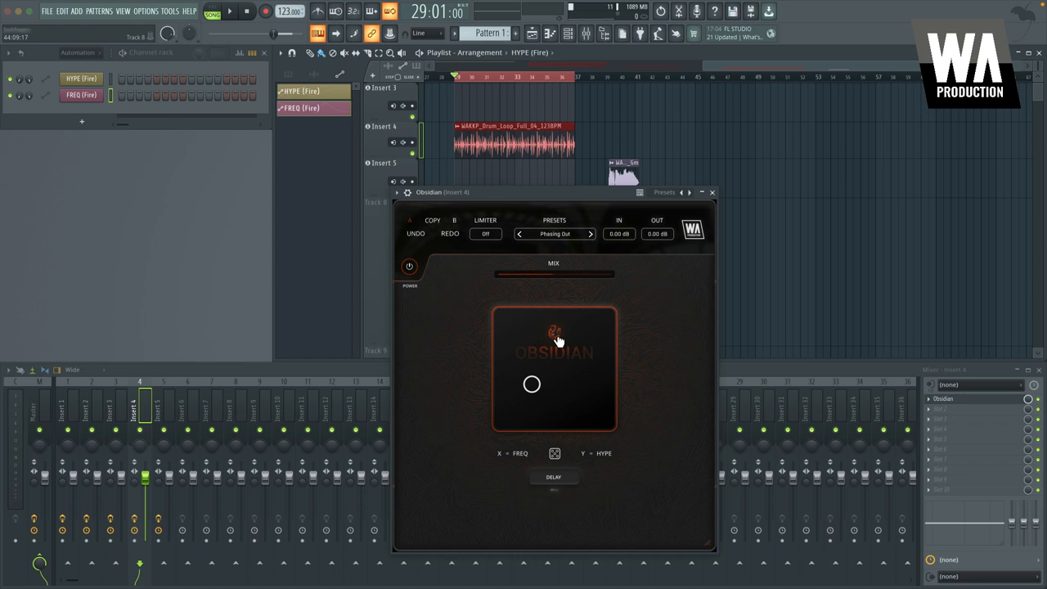
mouse_move(522, 213)
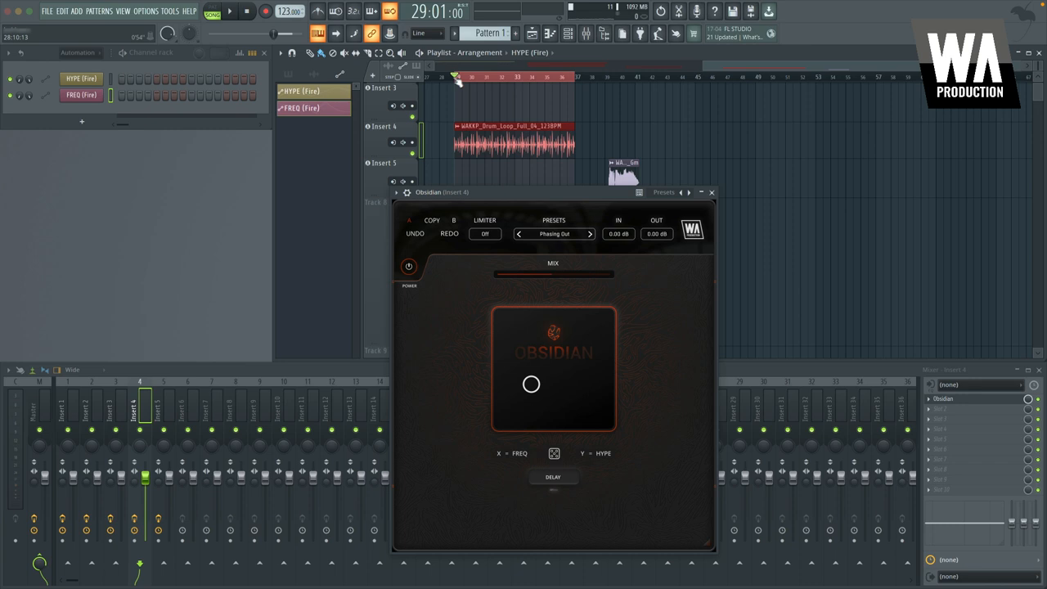
- Replay the drum loop, toggle Obsidian to compare, and load a different preset on Insert 5
click(230, 12)
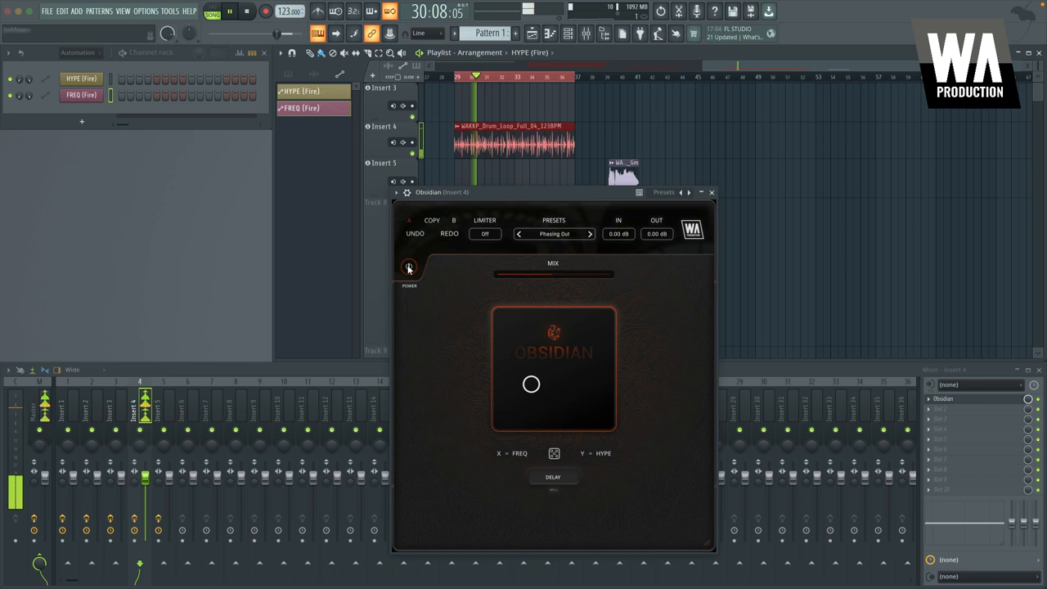
click(409, 267)
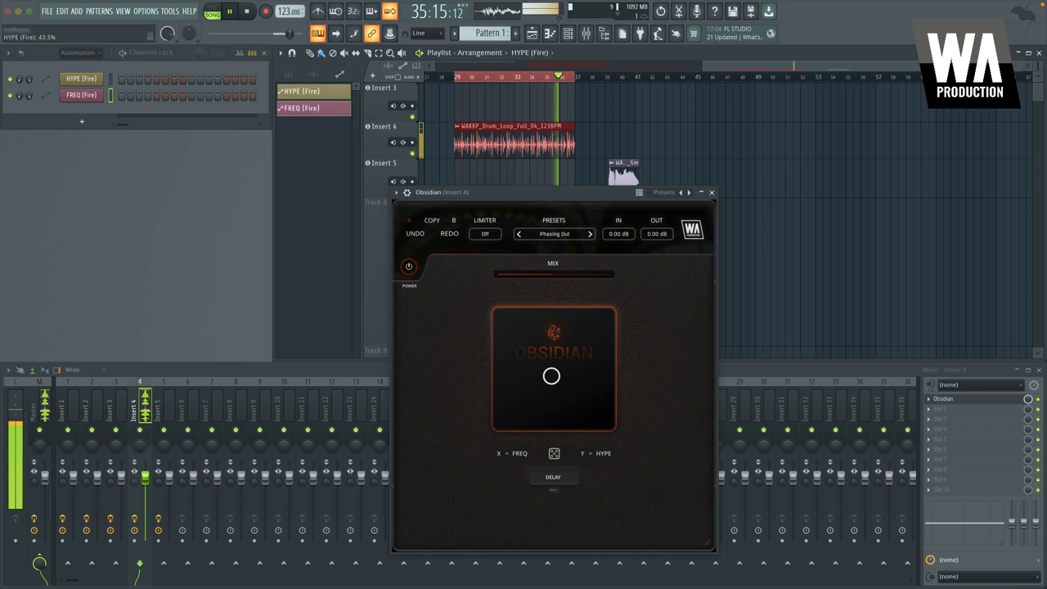
click(710, 192)
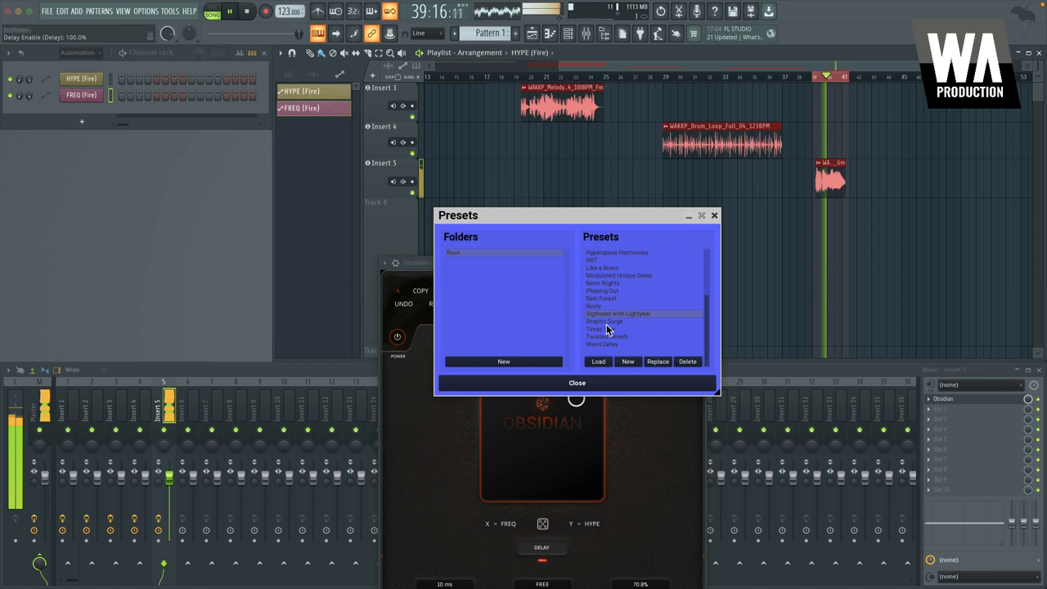
click(605, 329)
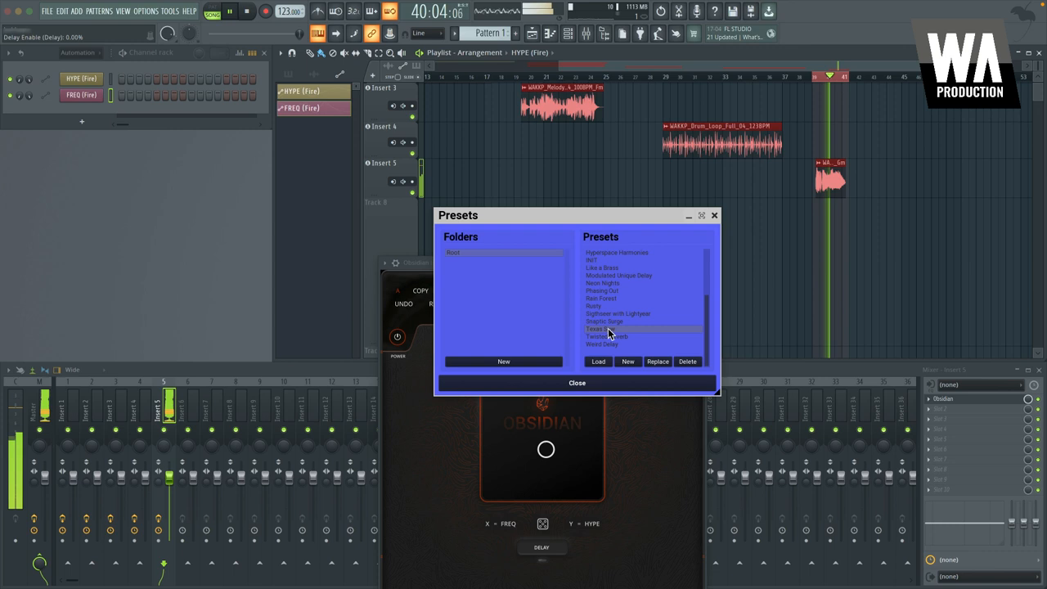